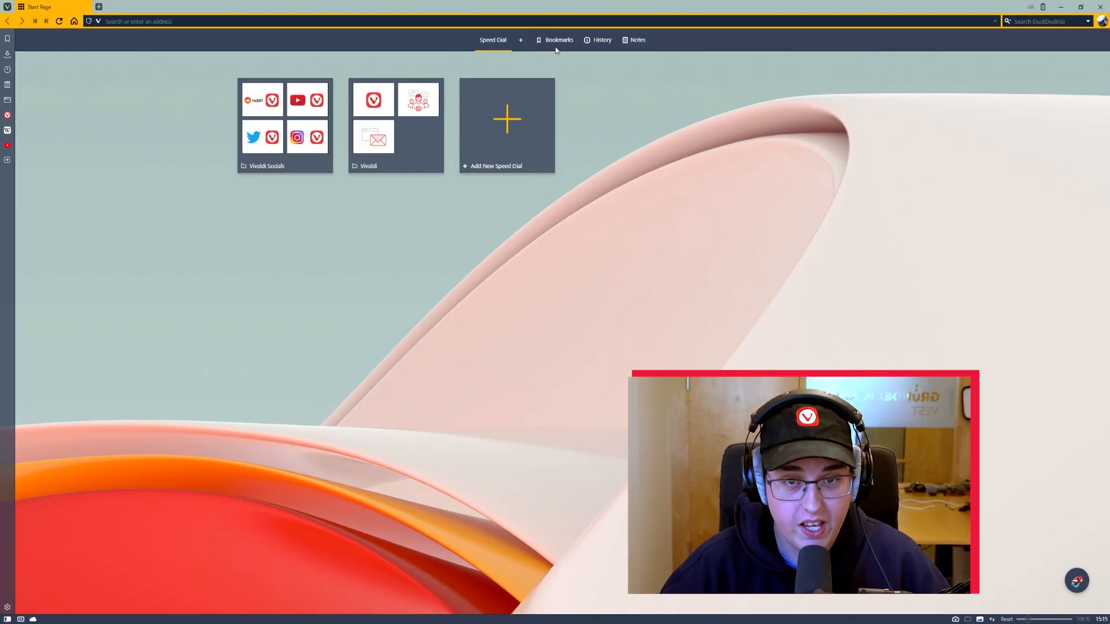
- Open the bookmark manager and inspect the Vivaldi Socials and Vivaldi Speed Dial folders
left_click(559, 40)
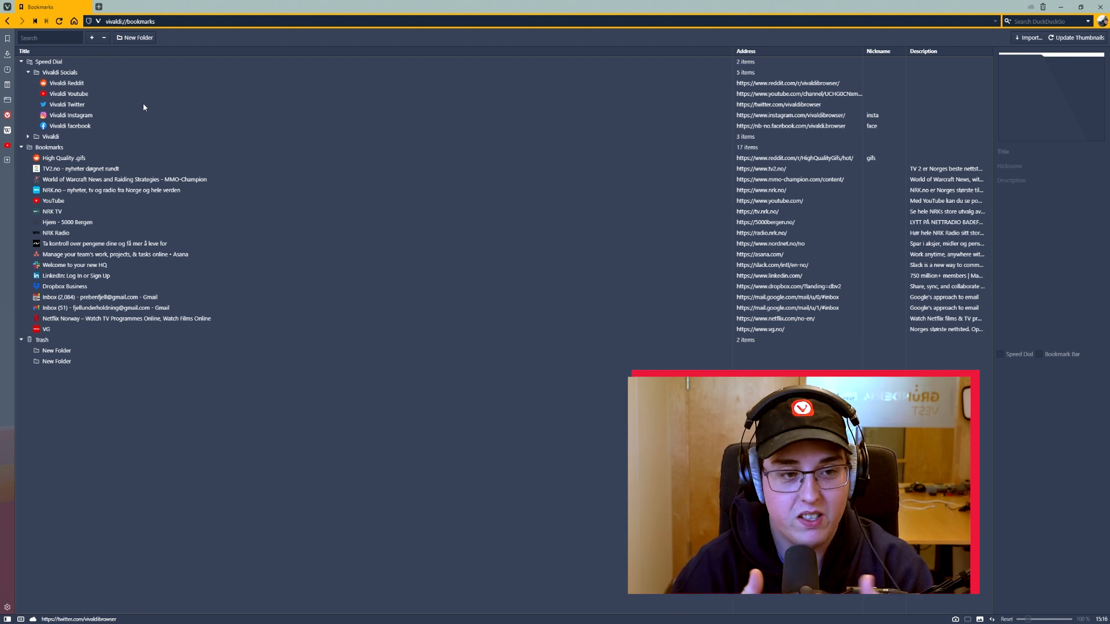
left_click(59, 72)
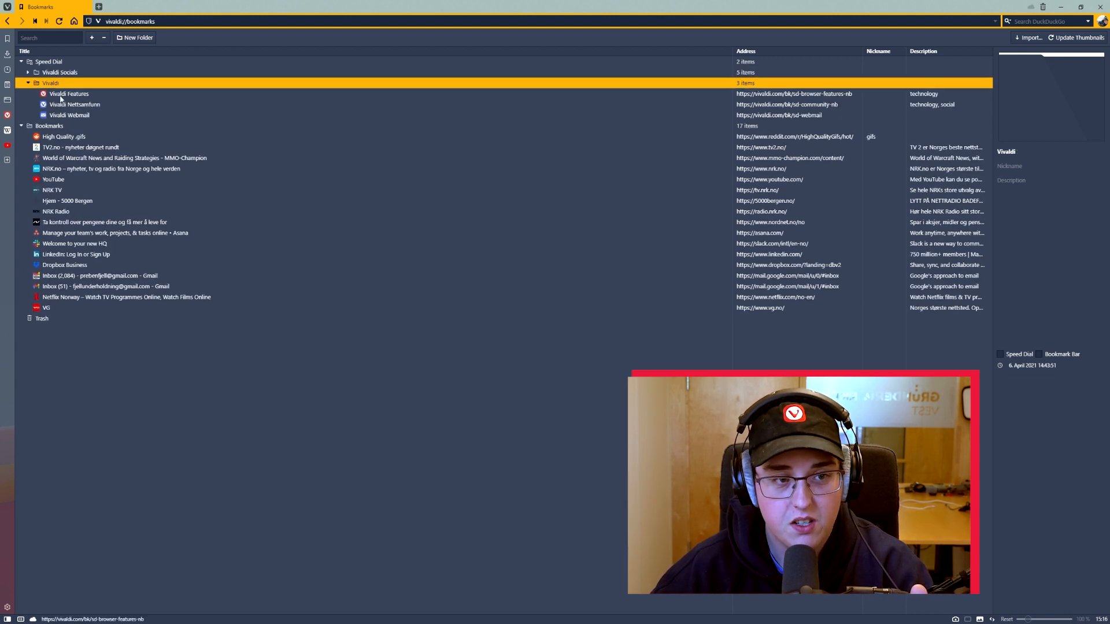
left_click(74, 104)
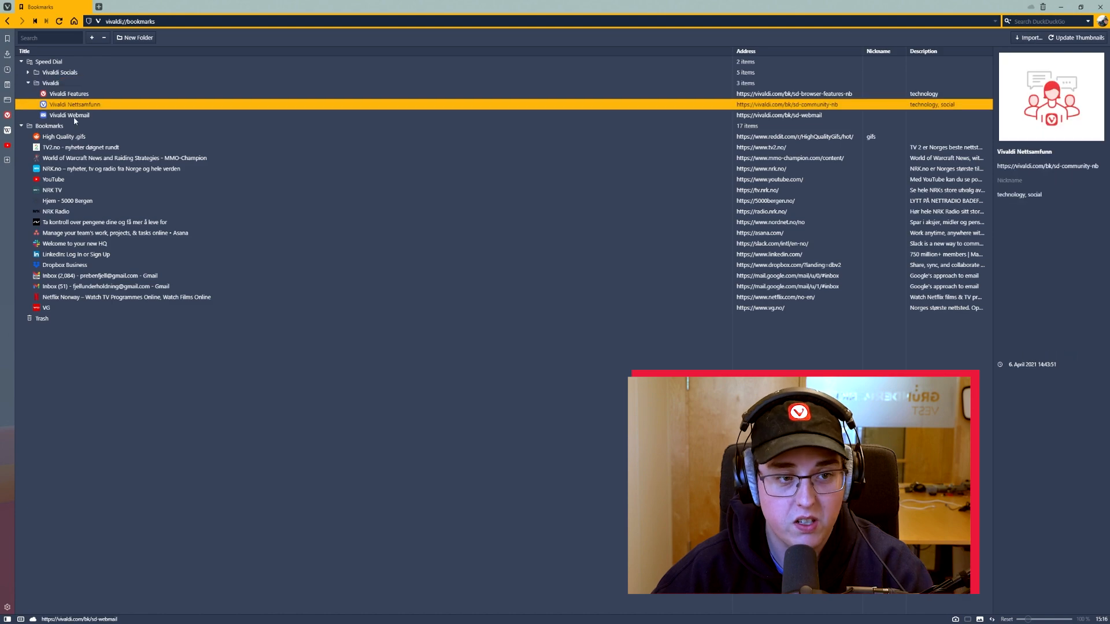
left_click(69, 115)
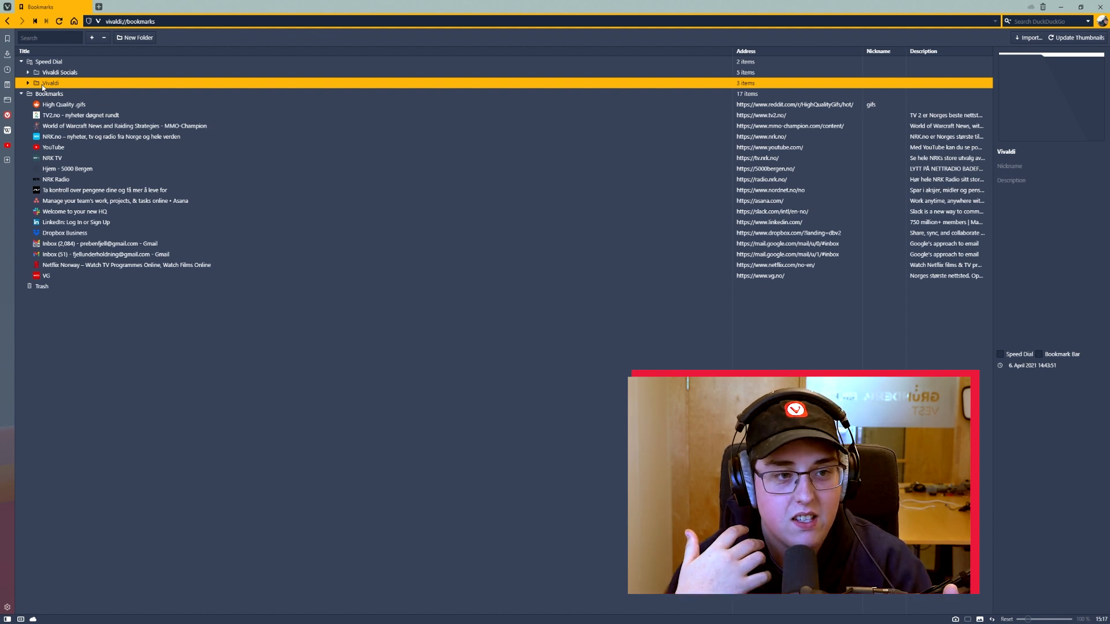
left_click(59, 72)
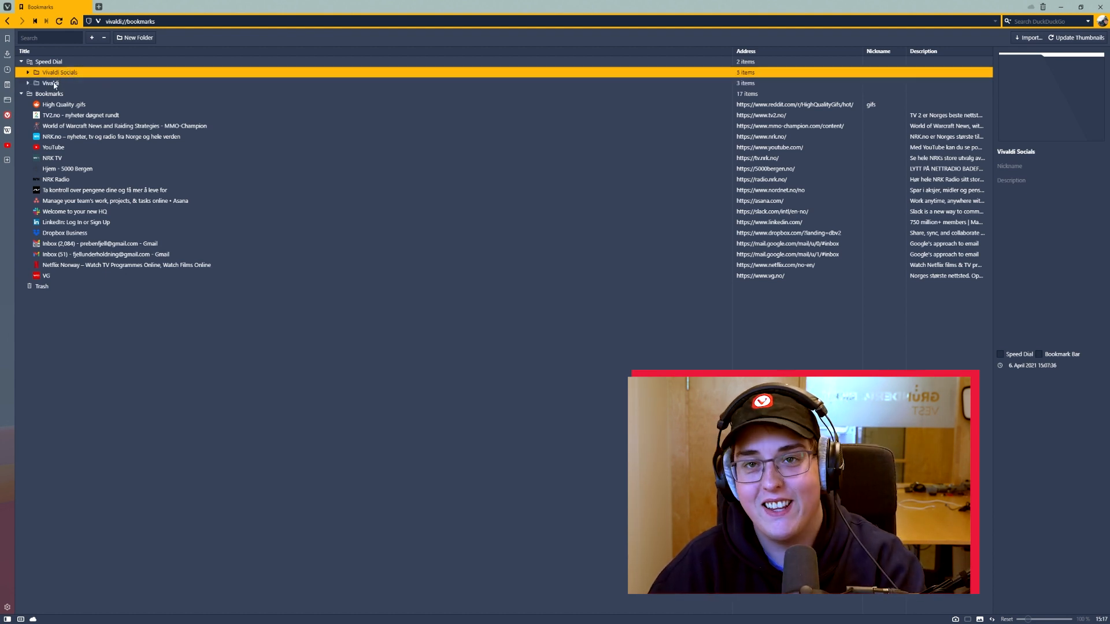
left_click(51, 82)
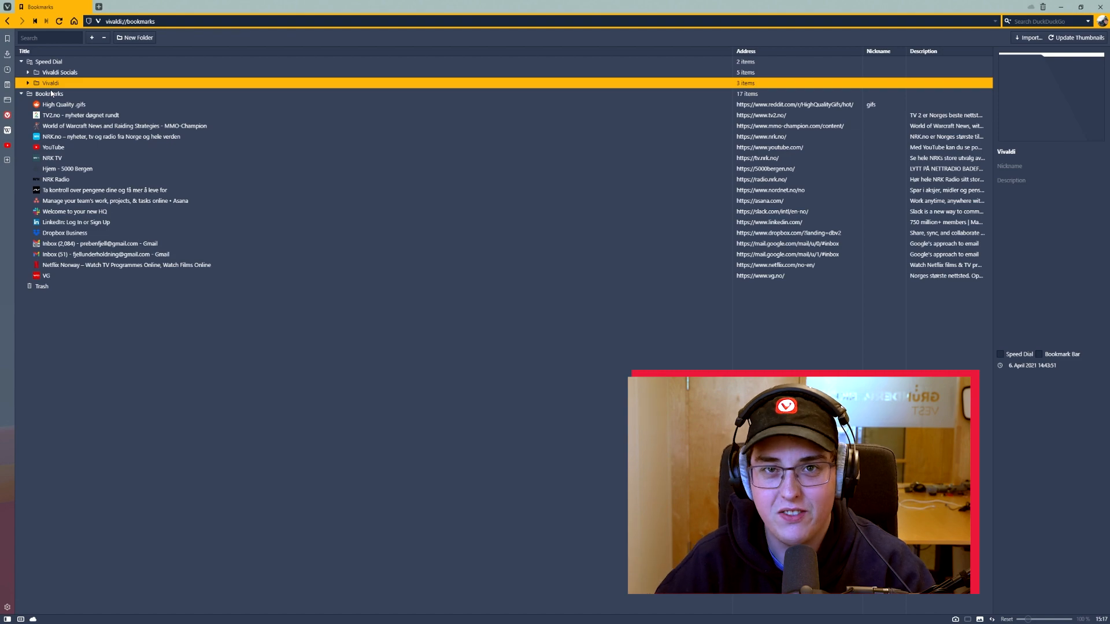
- Review the loose bookmarks, including Hjem - 5000 Bergen, Nordnet and the Gmail inbox entries
left_click(63, 104)
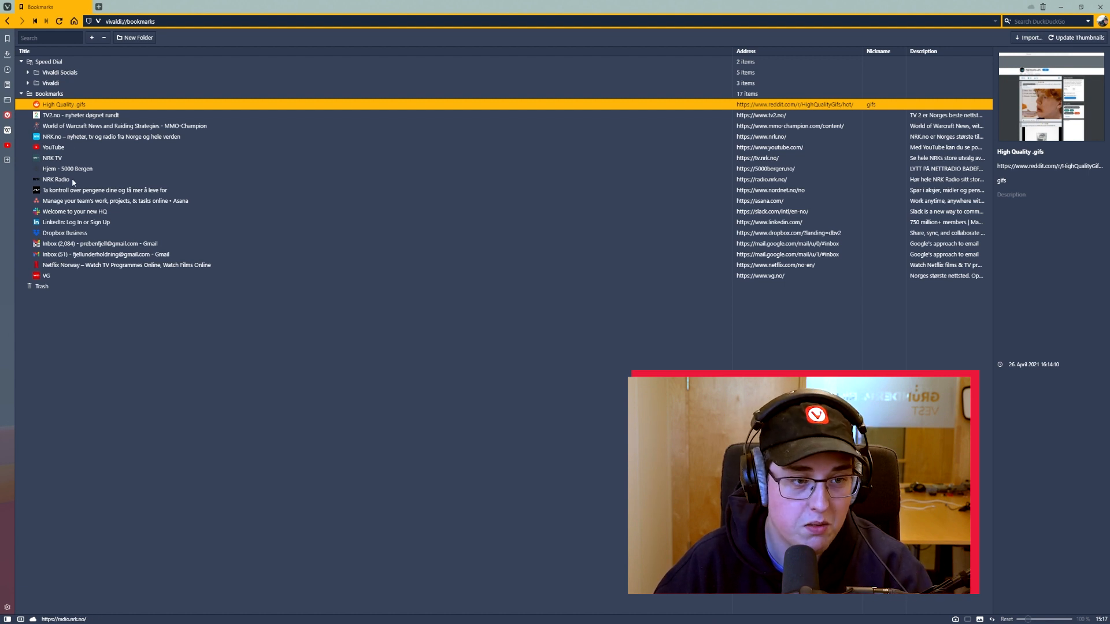
left_click(67, 169)
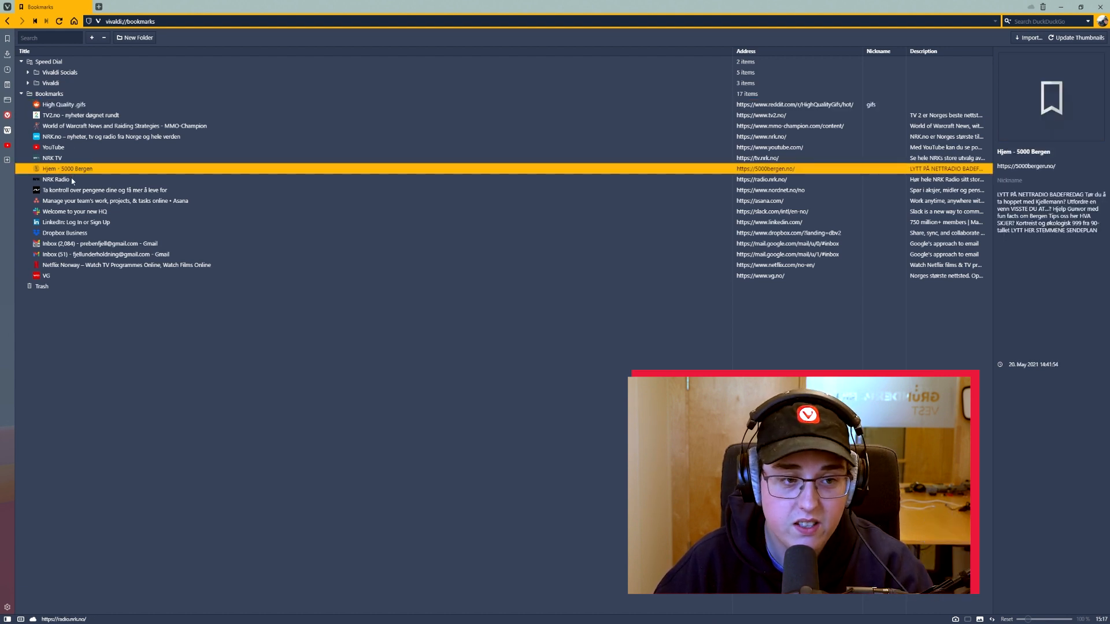
left_click(106, 190)
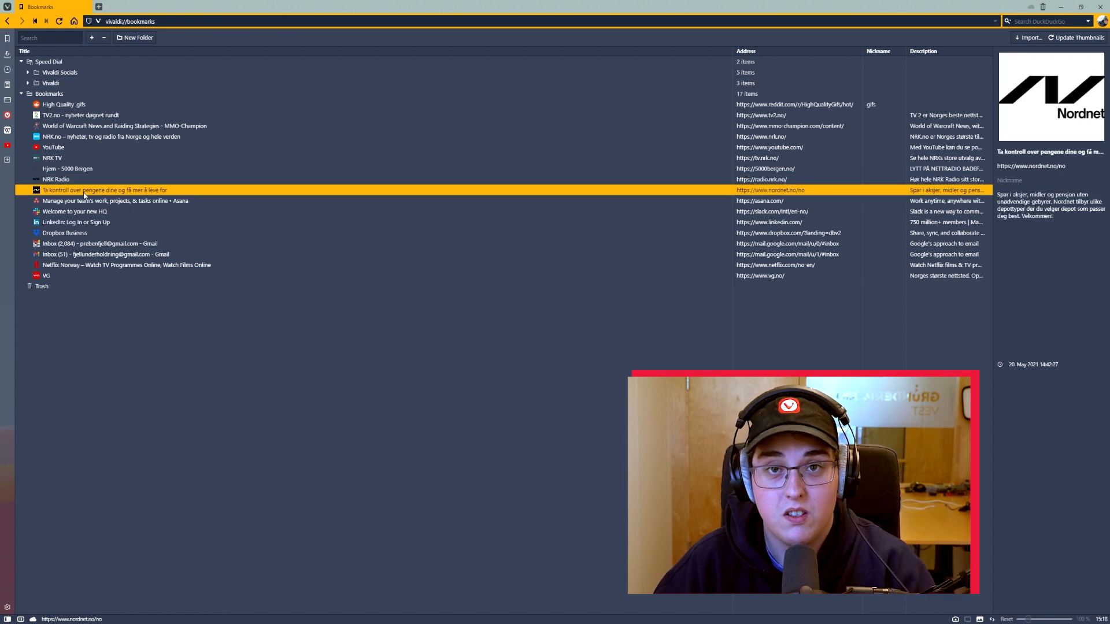
left_click(76, 222)
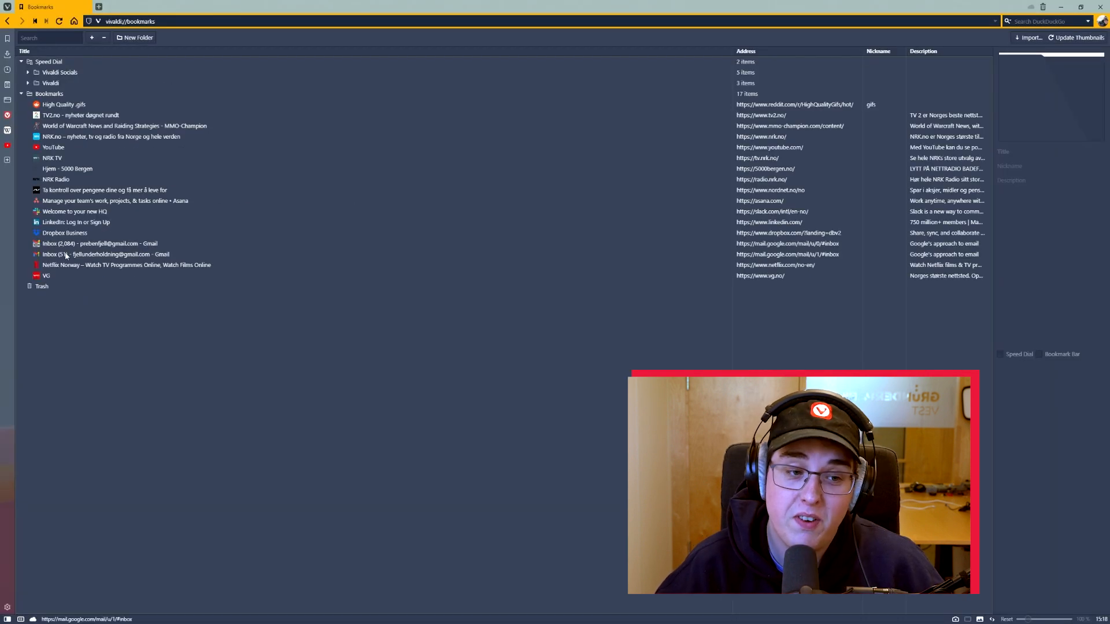
left_click(99, 243)
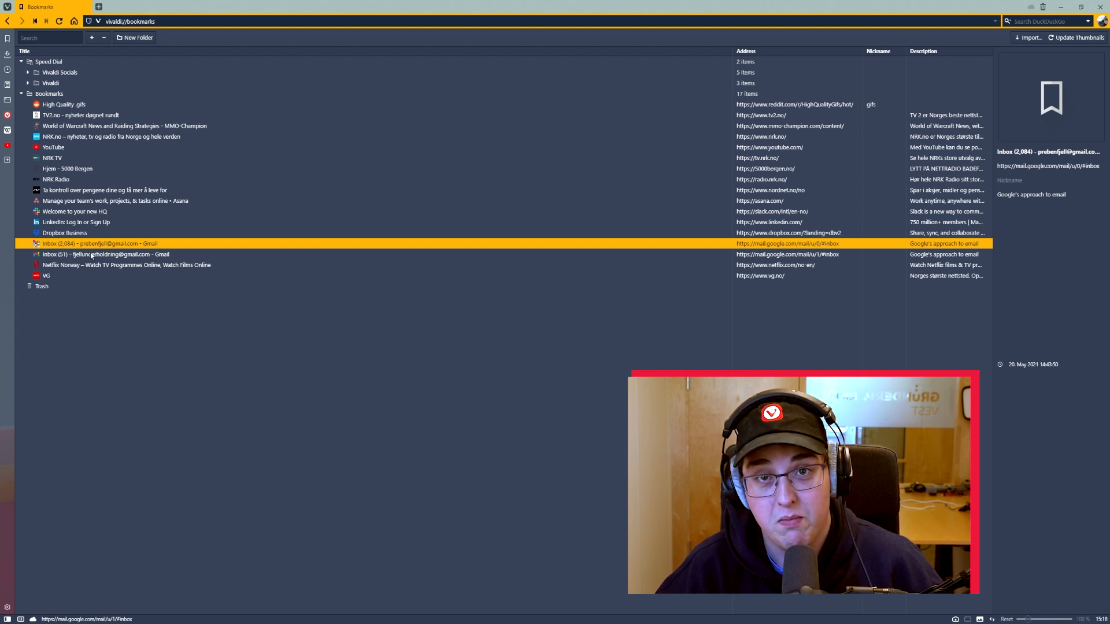
left_click(208, 114)
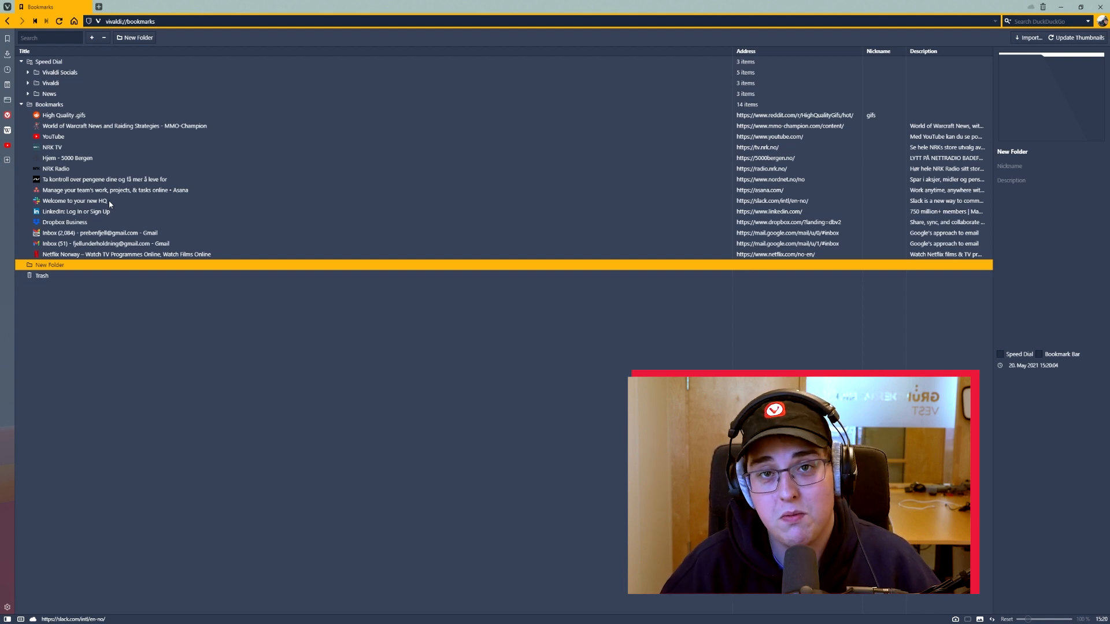
- Select a work bookmark to file into its folder
left_click(126, 254)
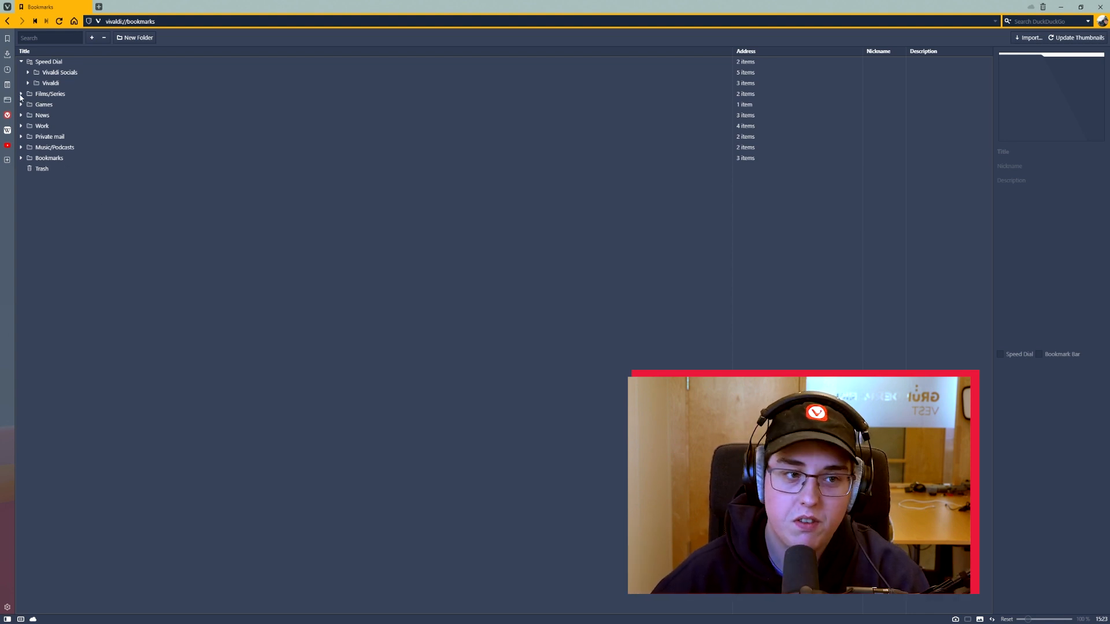
- Expand the leftover Bookmarks folder and select YouTube to show its details
left_click(43, 104)
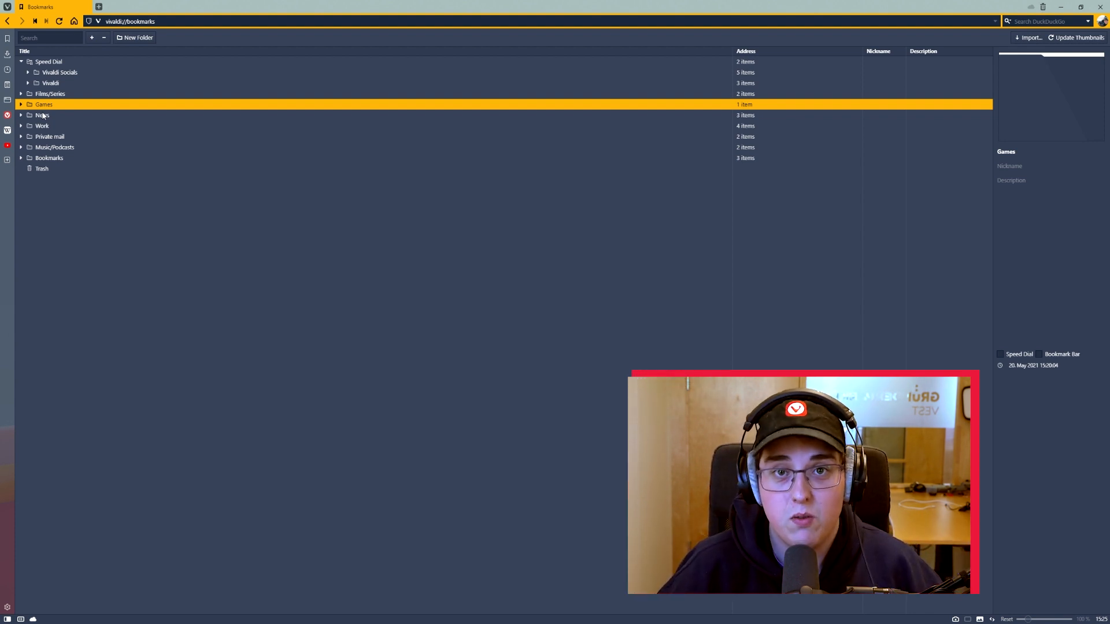
left_click(54, 147)
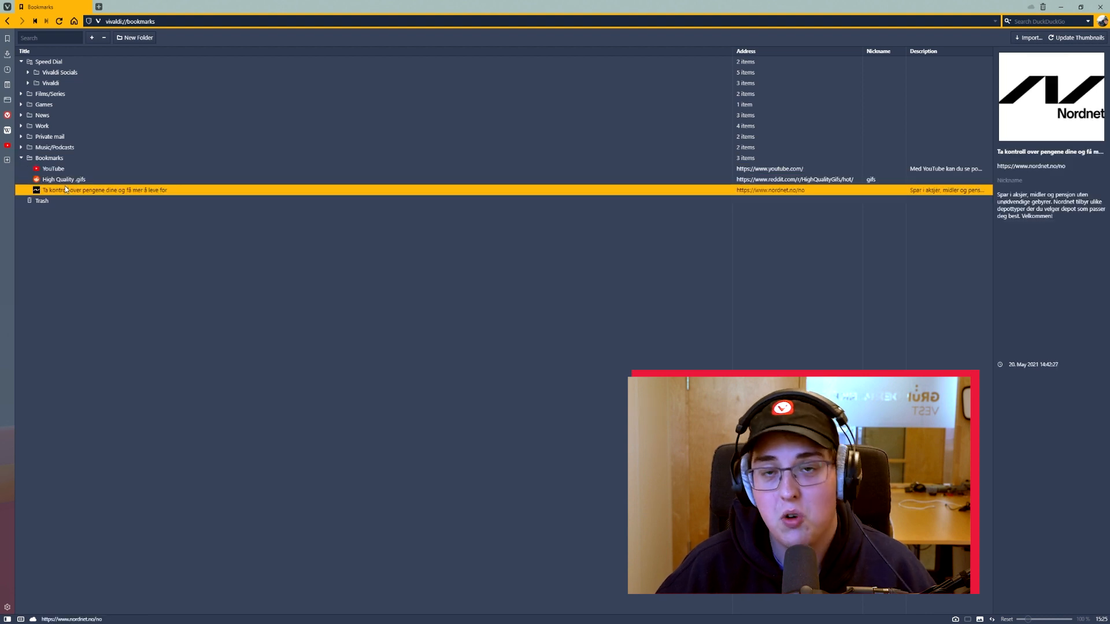
left_click(53, 168)
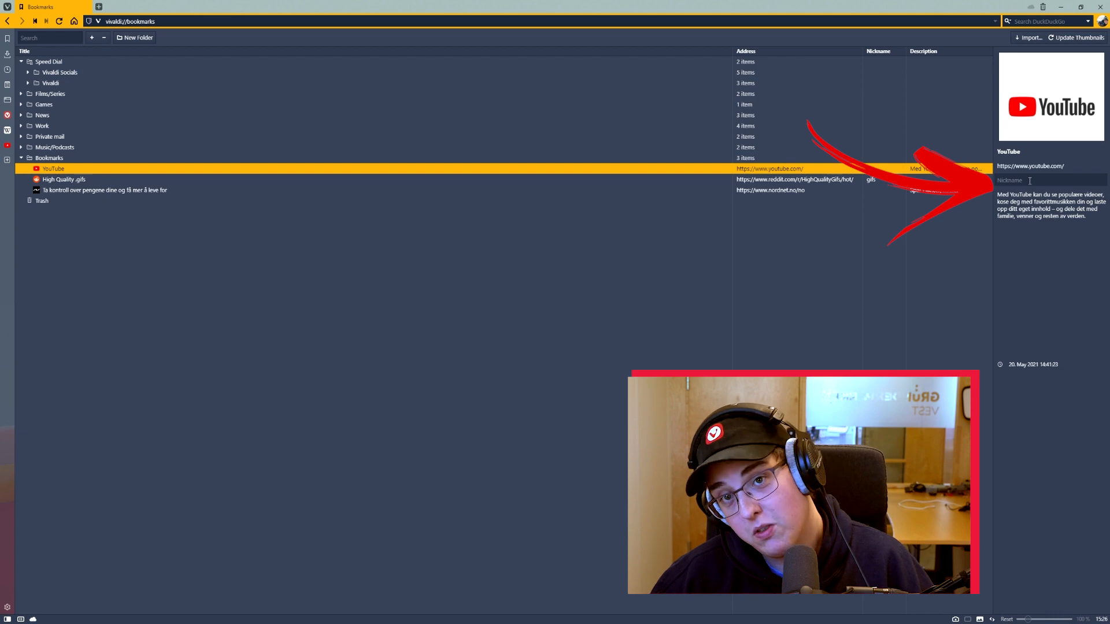
- Enter the nickname 'Youtub' for YouTube, then type a nickname for Nordnet
left_click(1050, 180)
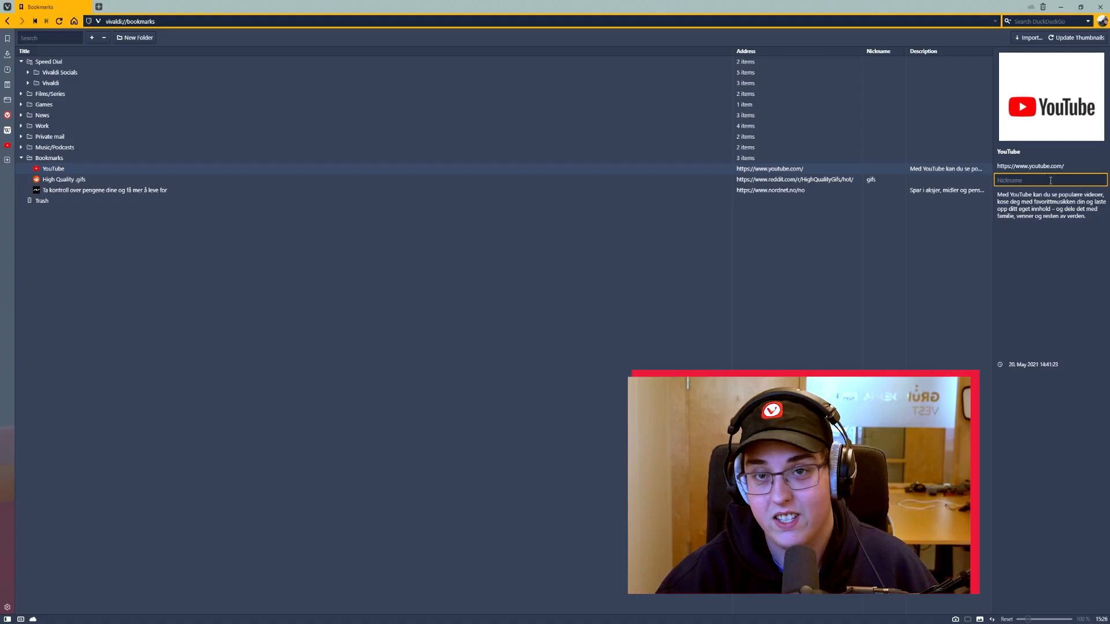
type("Youtub")
left_click(886, 179)
type("memes")
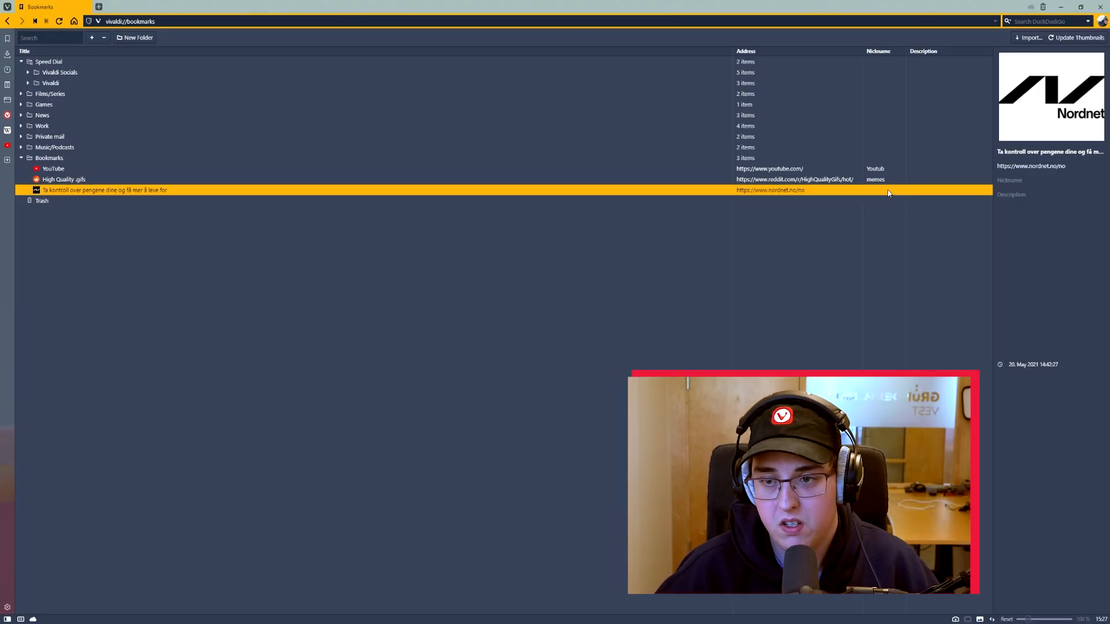
type("Stoni")
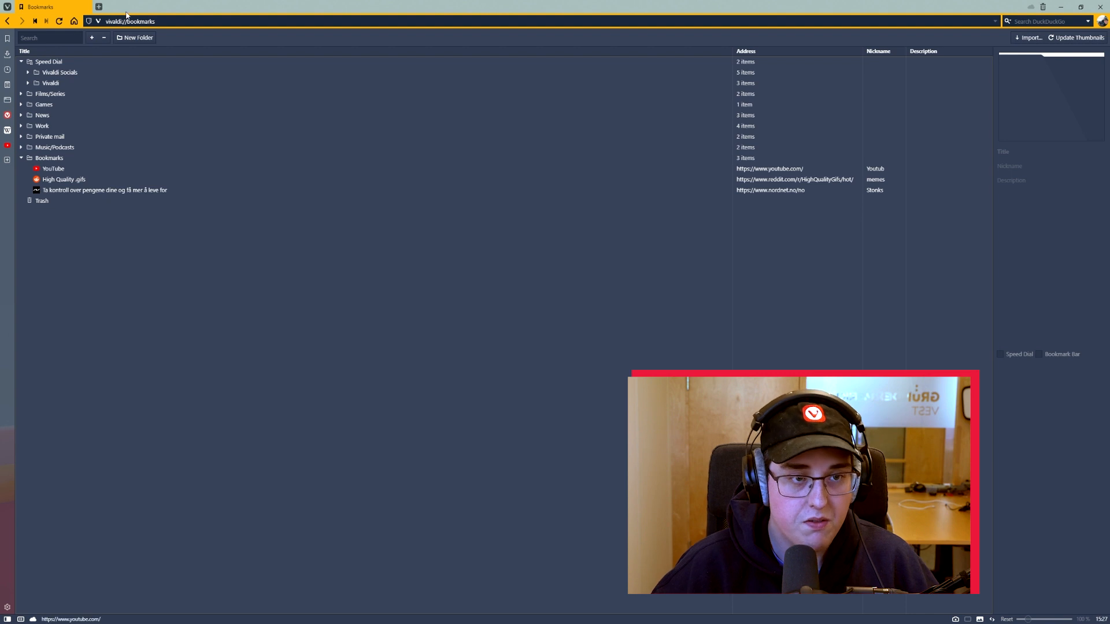
- Try the 'stonks' nickname, then type 'mems' in the Start Page address bar
type("stonks")
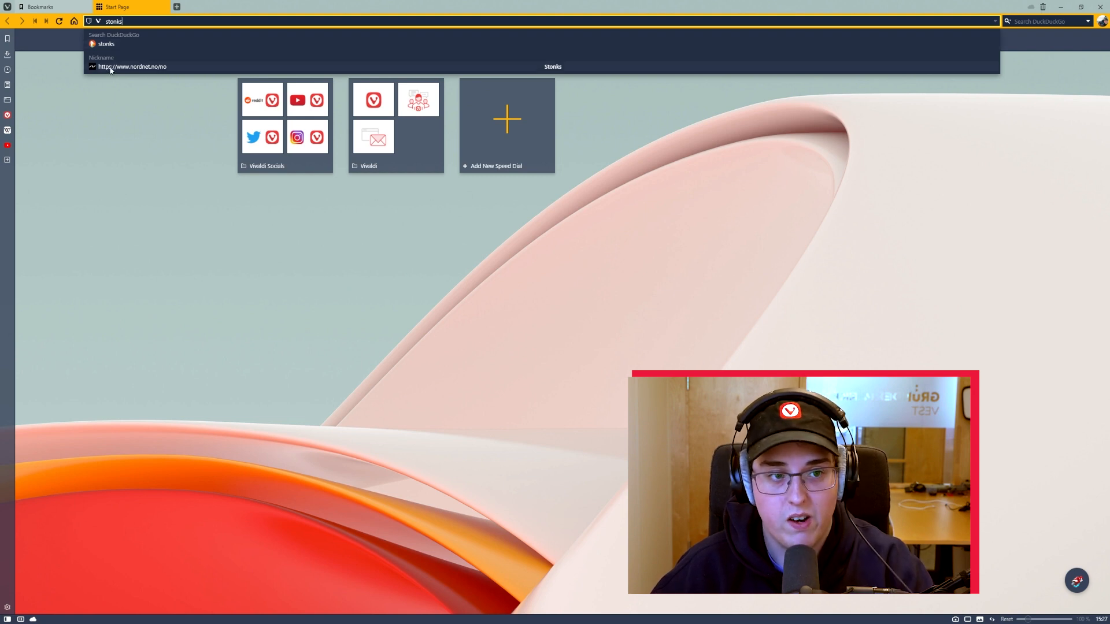
left_click(132, 66)
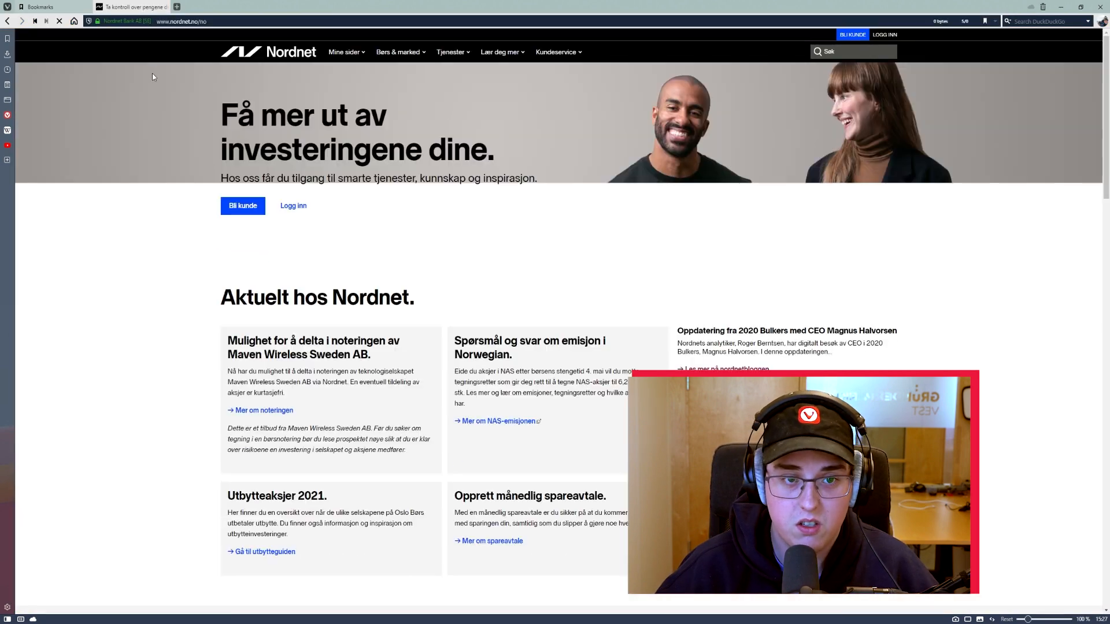
left_click(176, 7)
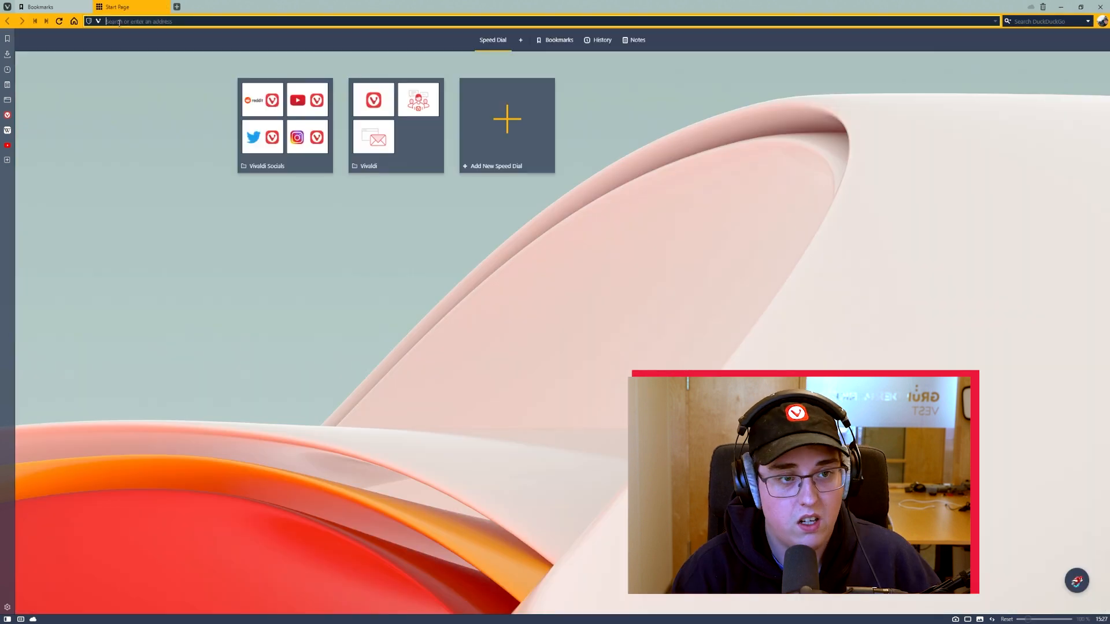
type("mems")
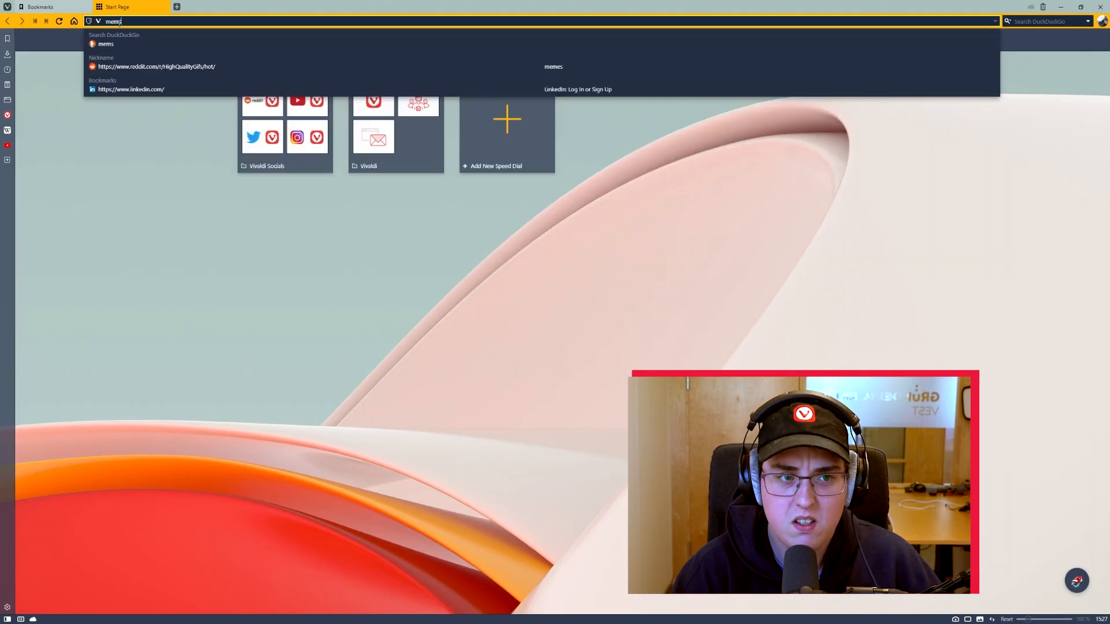
left_click(155, 66)
type("youtube")
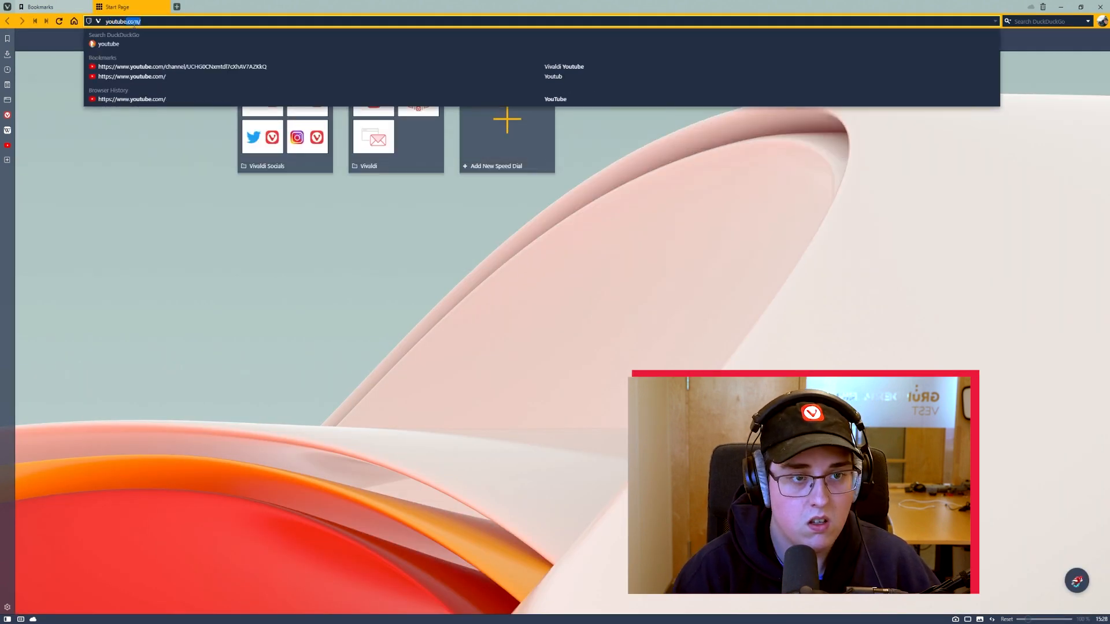
key("Backspace")
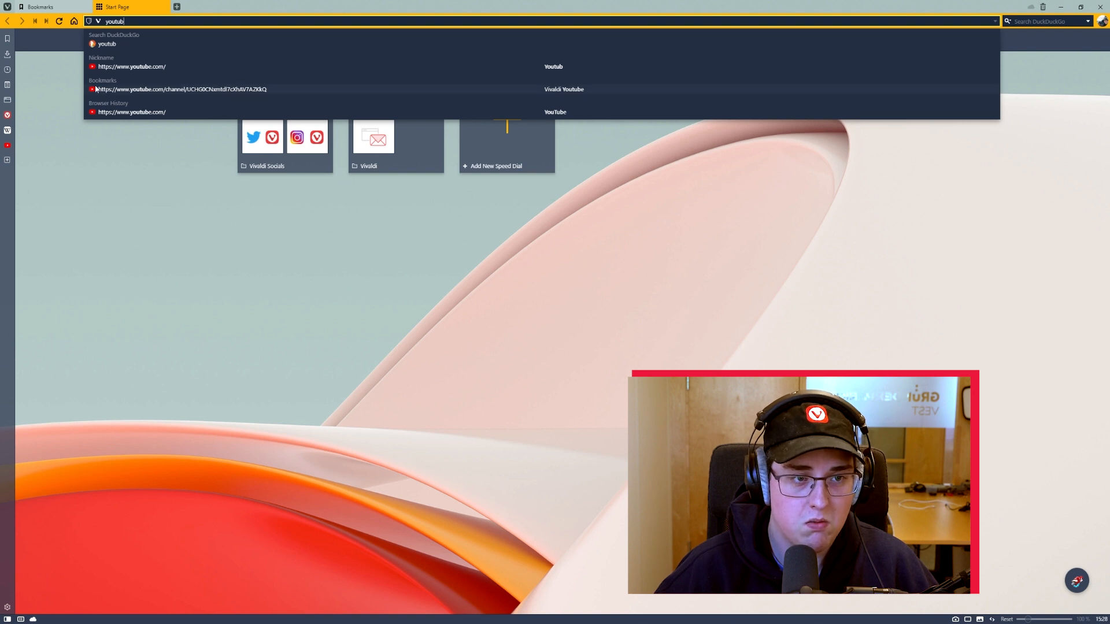
mouse_move(97, 93)
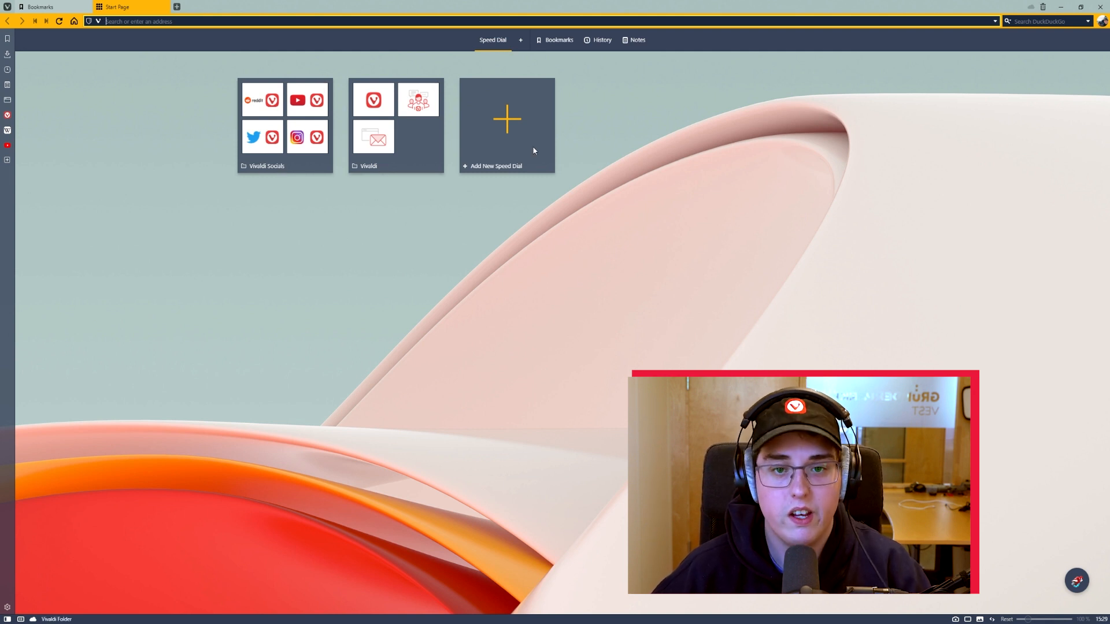
- Move the Work folder into Speed Dial and check it on a new Start Page
left_click(507, 119)
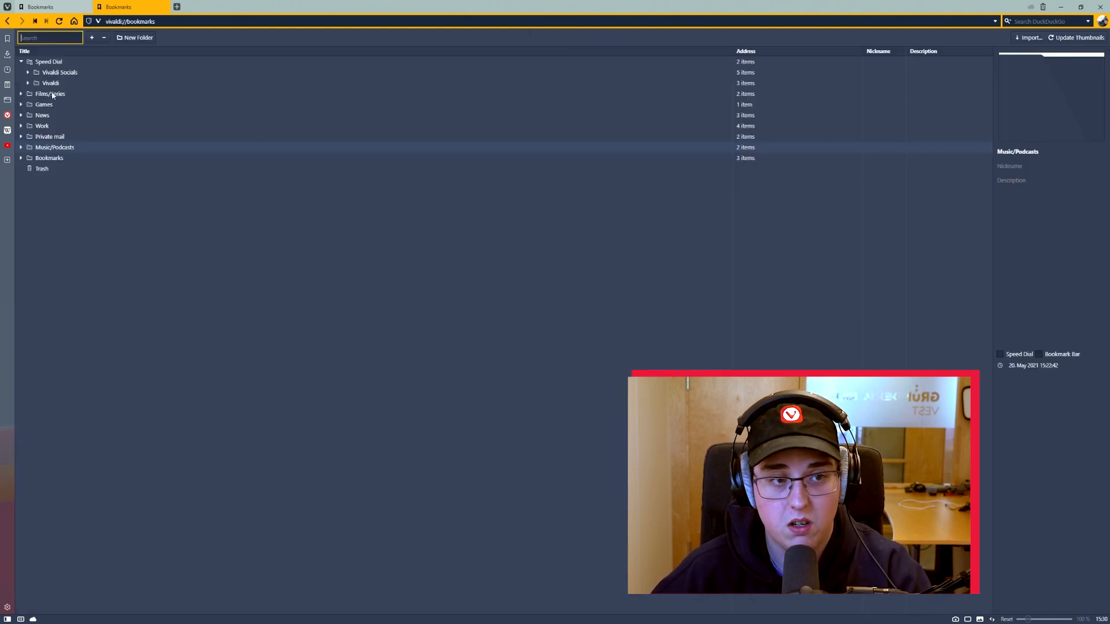
left_click(49, 94)
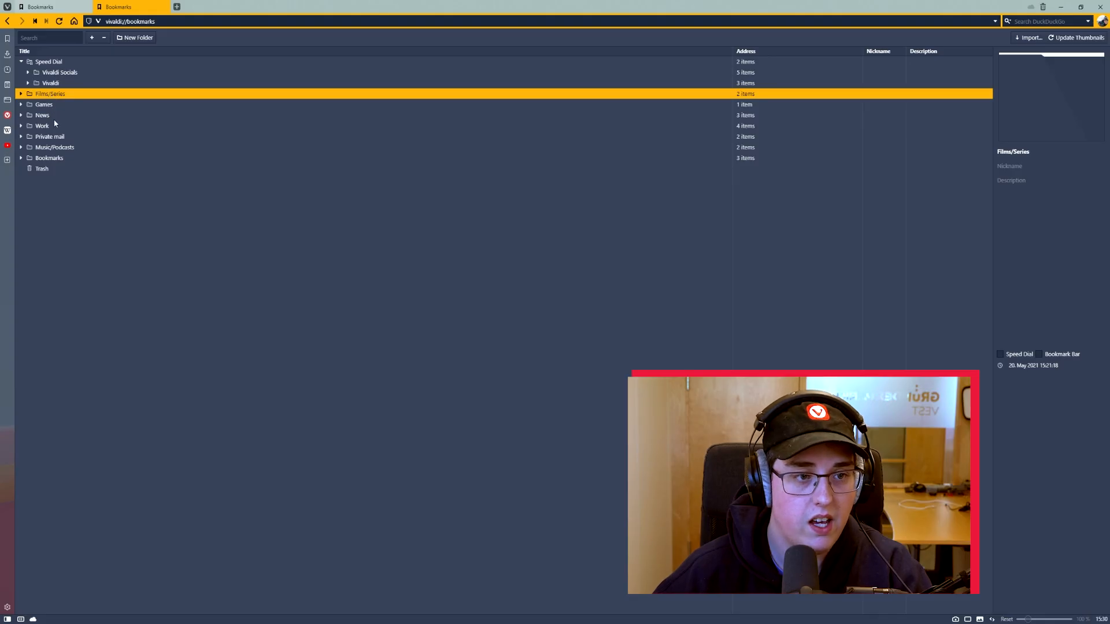
left_click(42, 125)
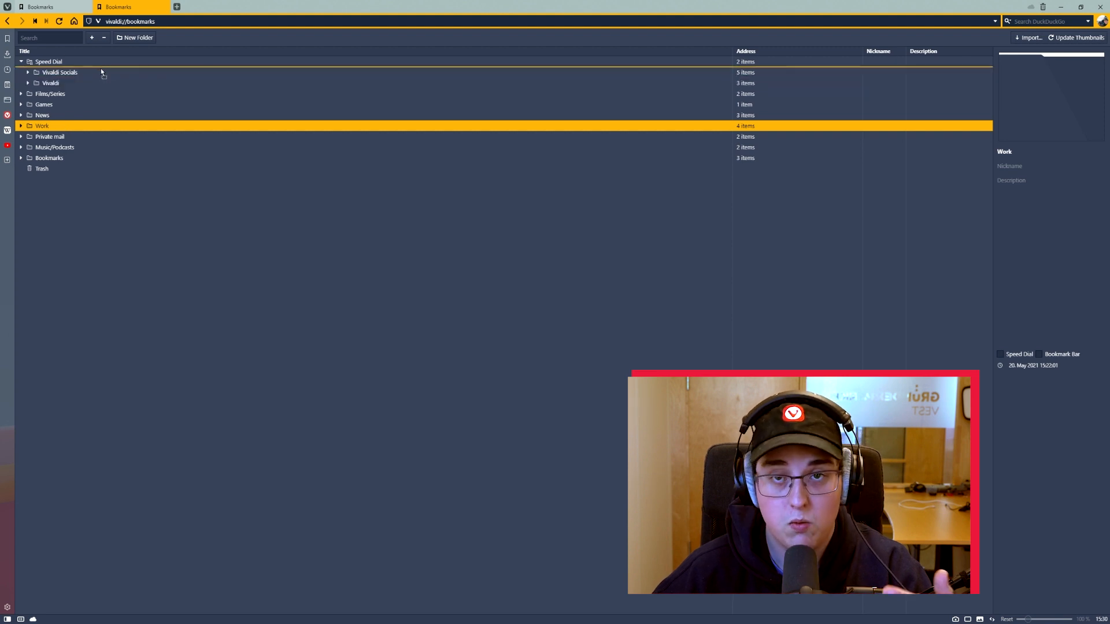
left_click(48, 62)
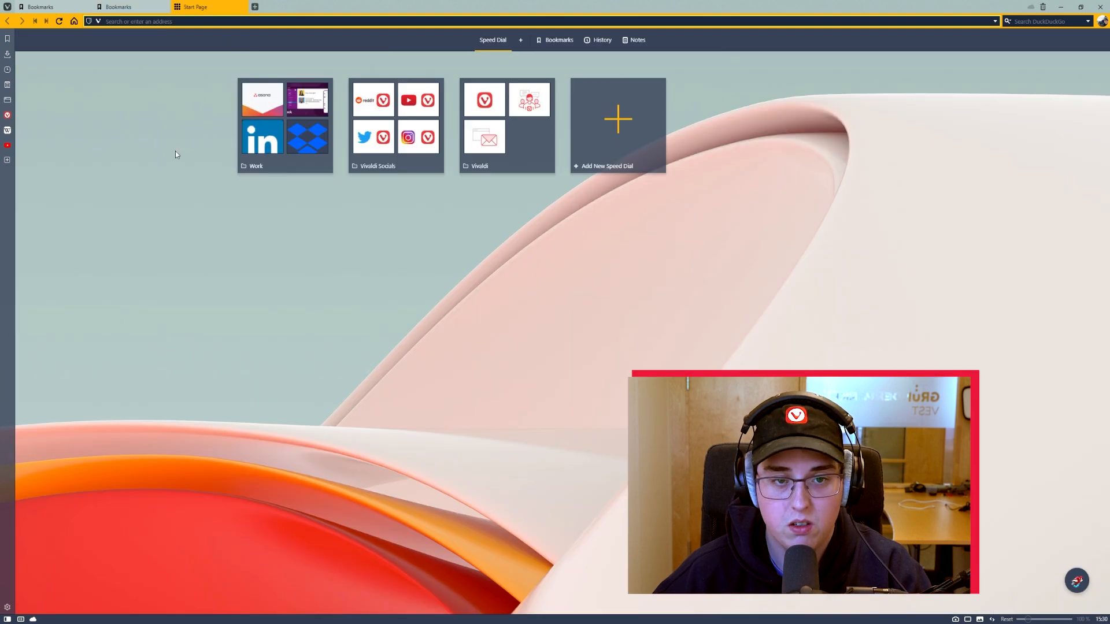
mouse_move(276, 161)
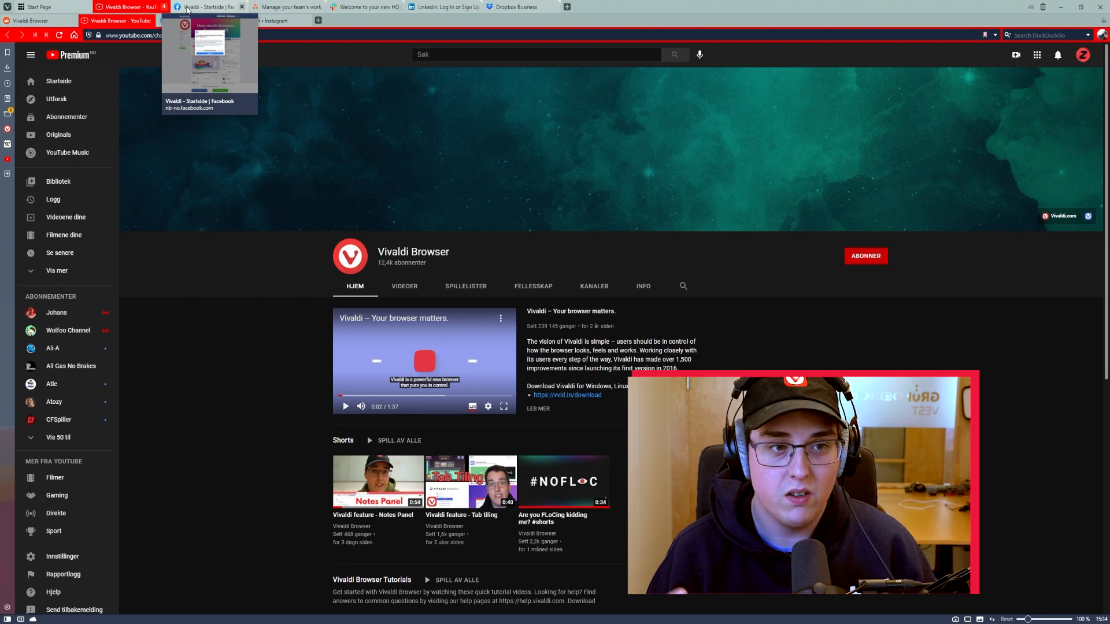
- Browse the Vivaldi Socials tab stack, switching to the Facebook page and another tab
left_click(209, 20)
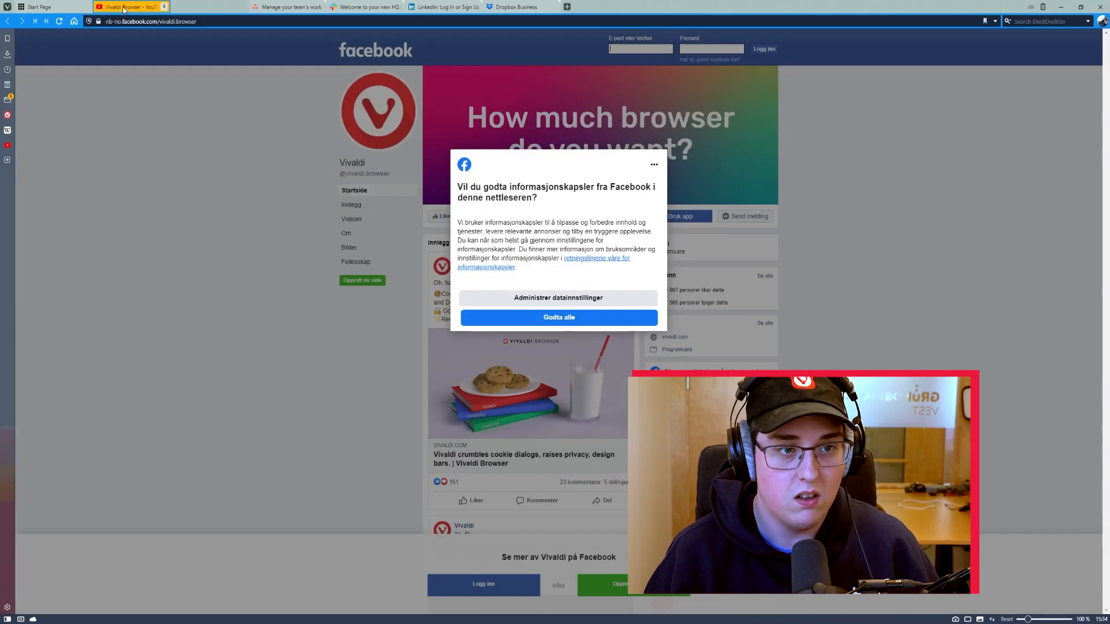
left_click(116, 20)
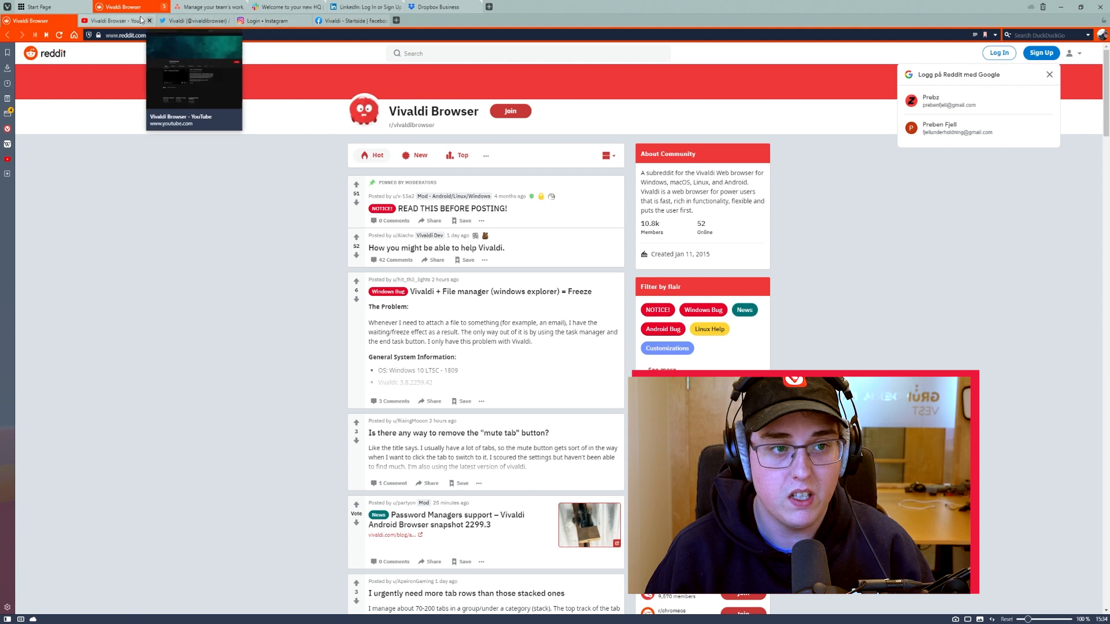
mouse_move(121, 11)
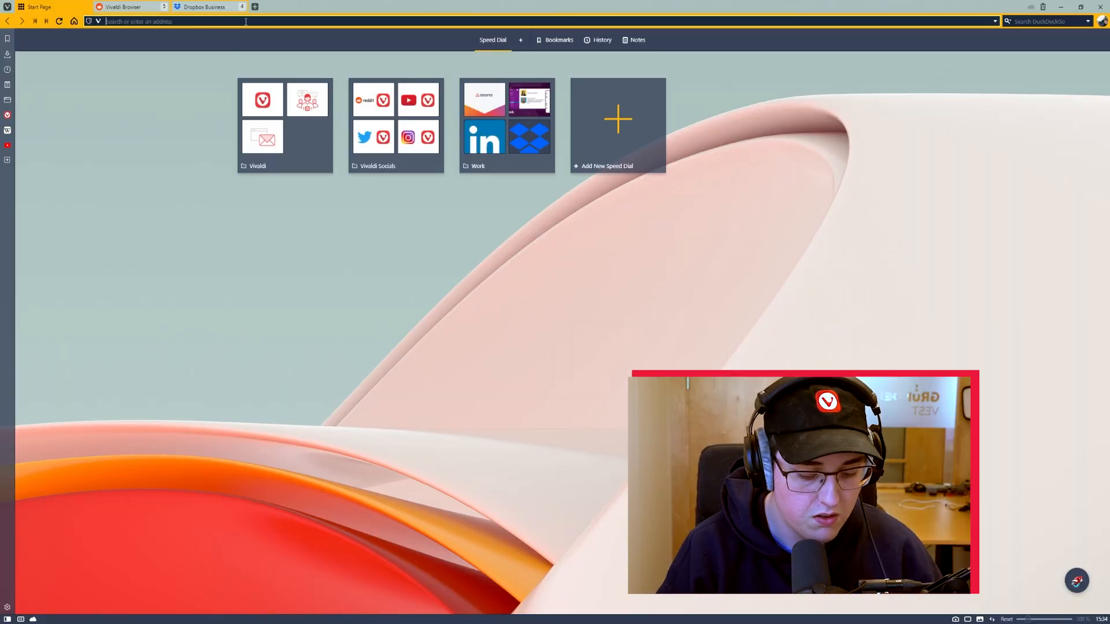
- Load youtube.com in the first tab and switch between the Socials and Work stacks
type("youtube.com")
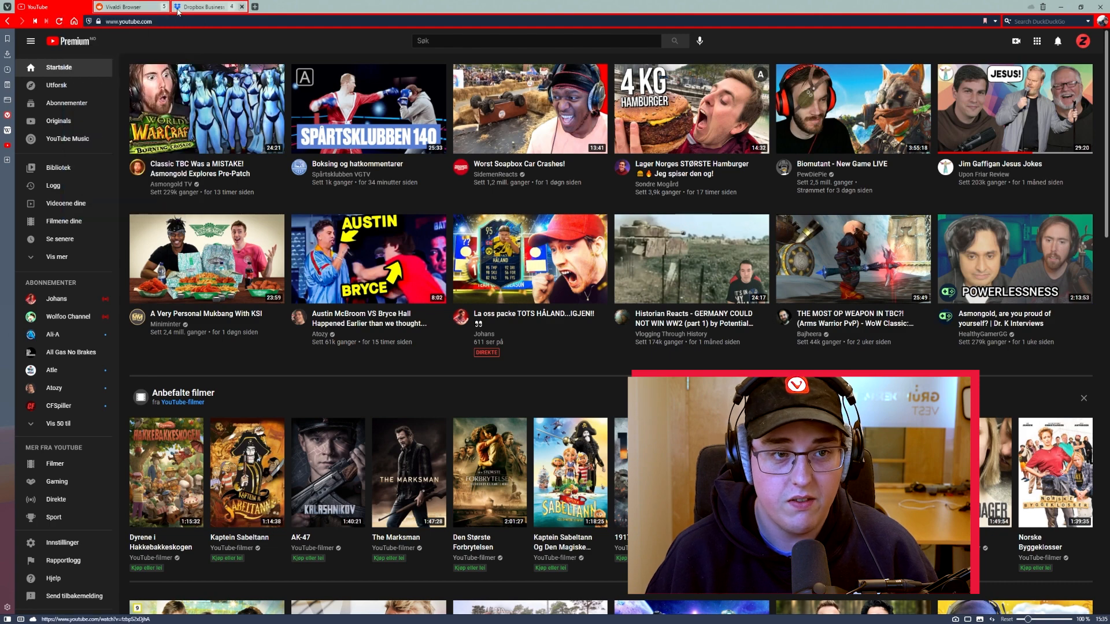
left_click(131, 6)
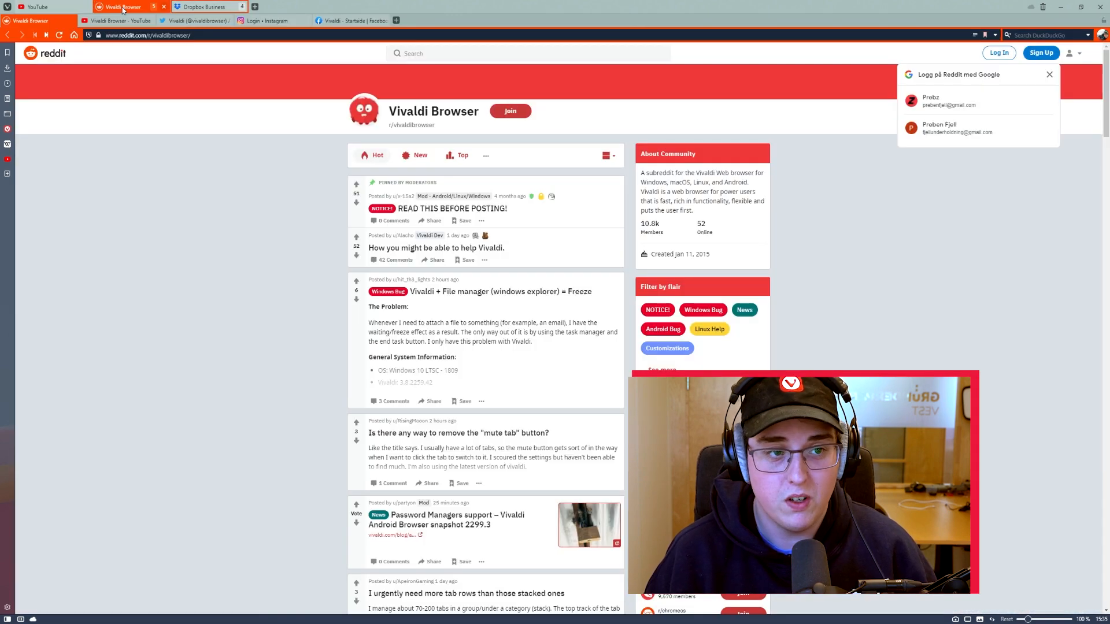
left_click(205, 6)
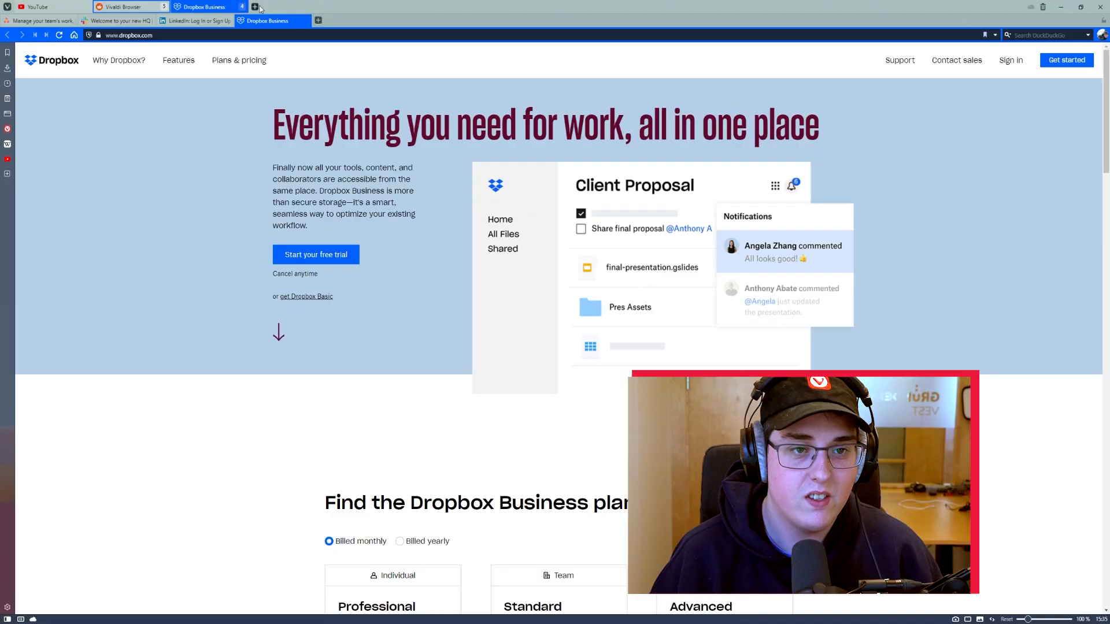
- Open the News bookmark folder as a tab stack from a new Start Page tab
left_click(255, 7)
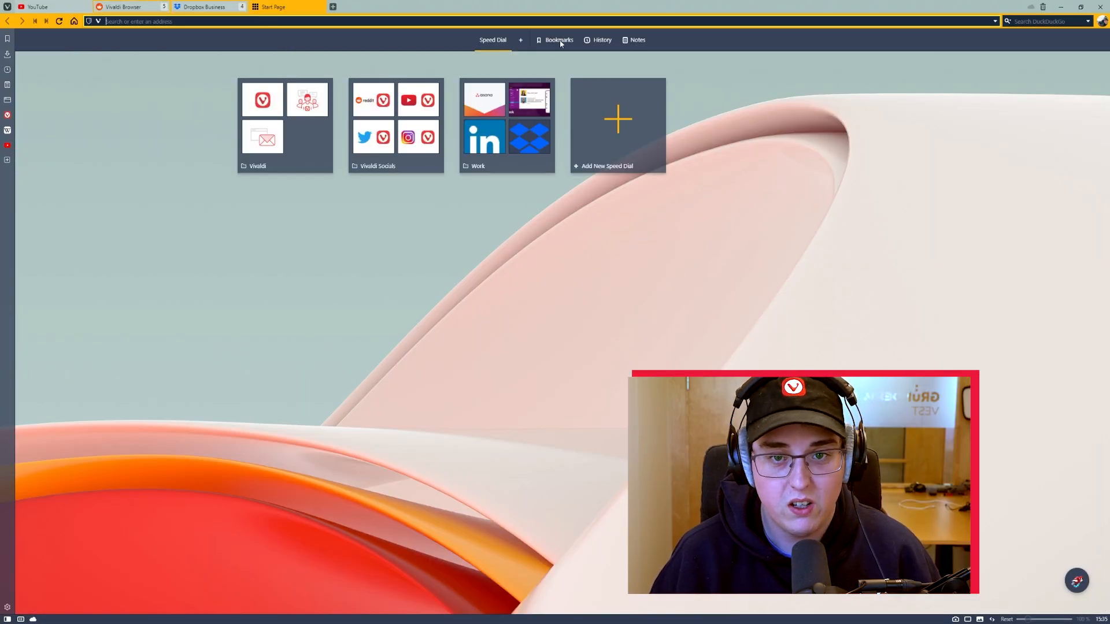
left_click(559, 40)
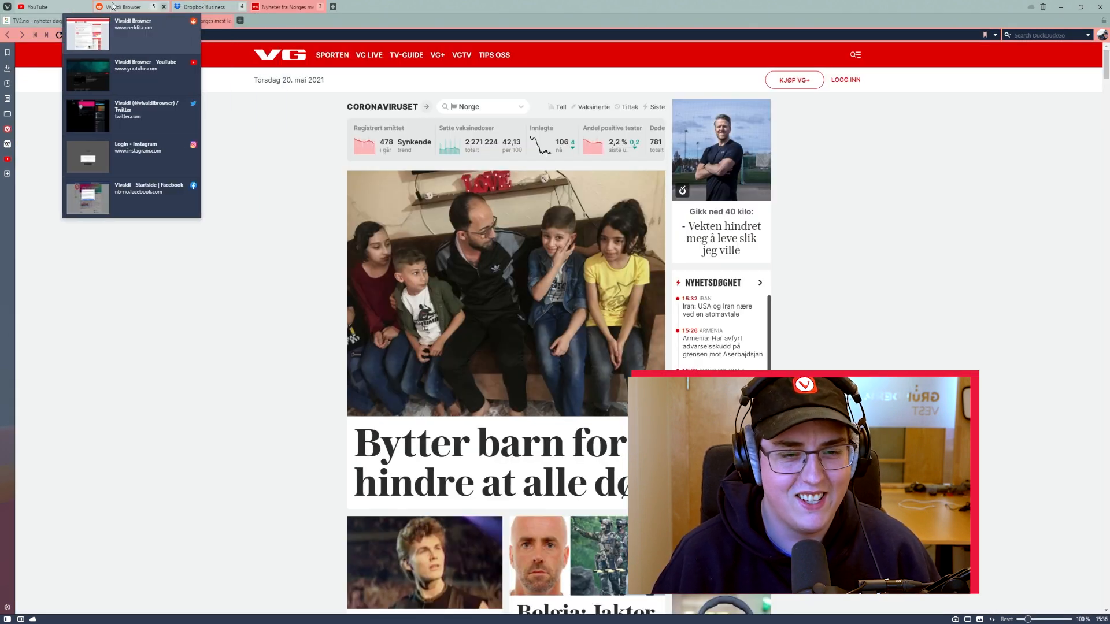
left_click(240, 178)
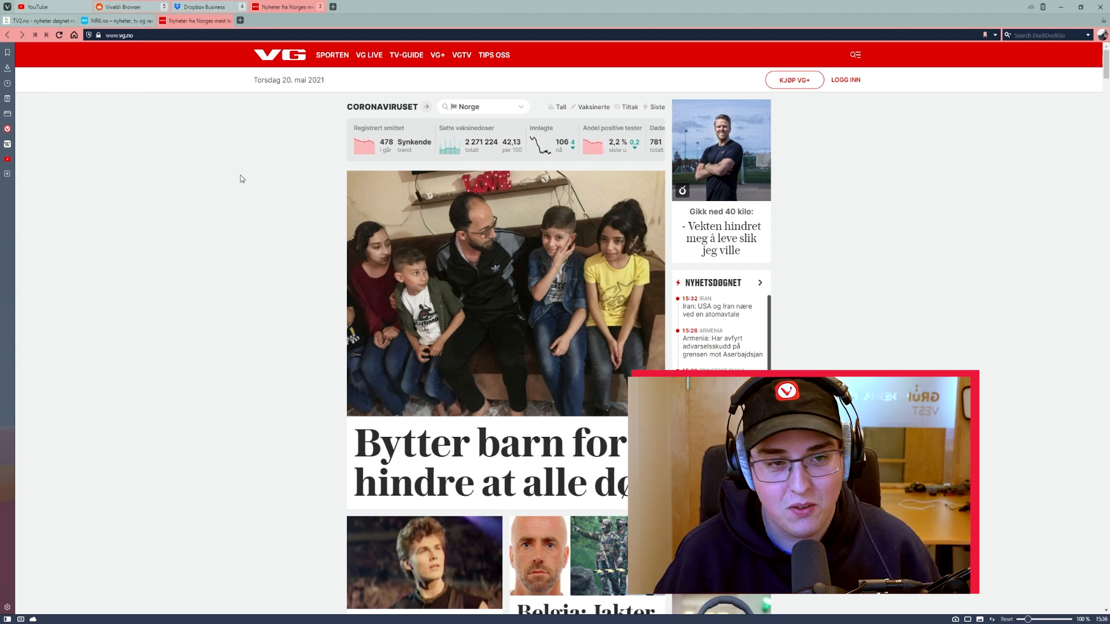
mouse_move(205, 130)
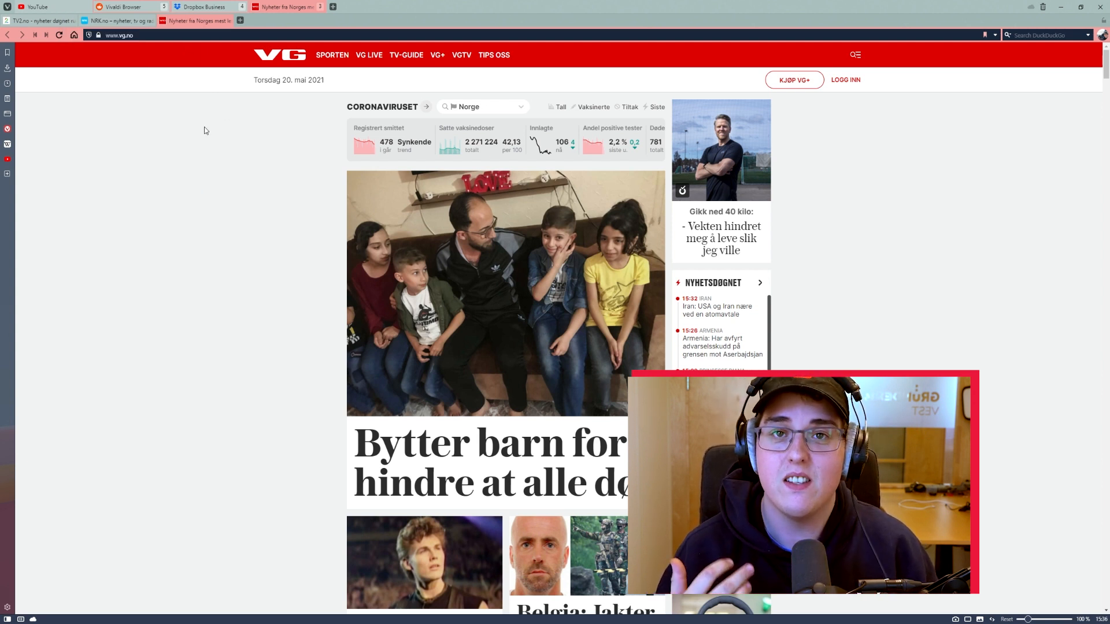